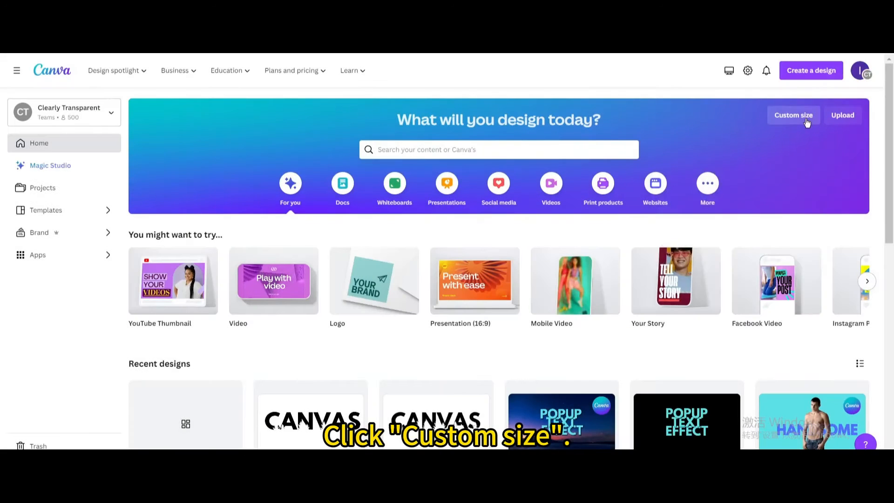
- Create a new blank custom-size design of 1280 × 720 pixels
click(793, 116)
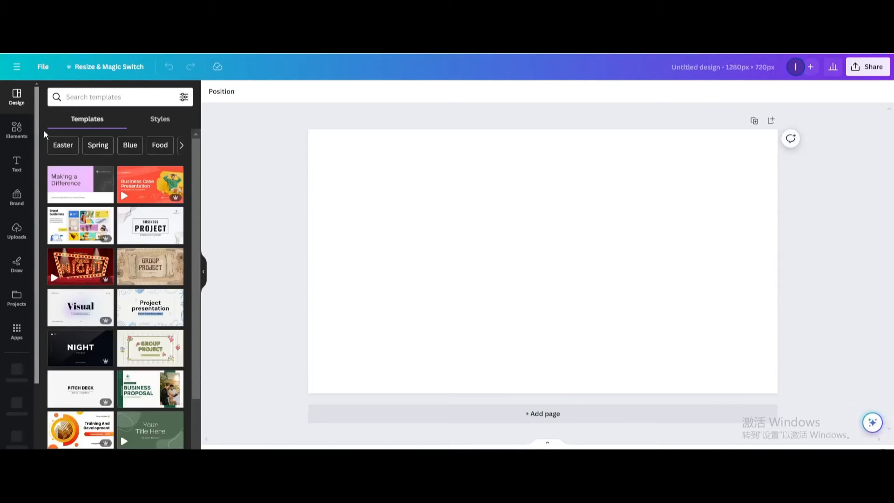
- Search Elements for 'circle' and add a thin outline circle from the Graphics results
click(16, 131)
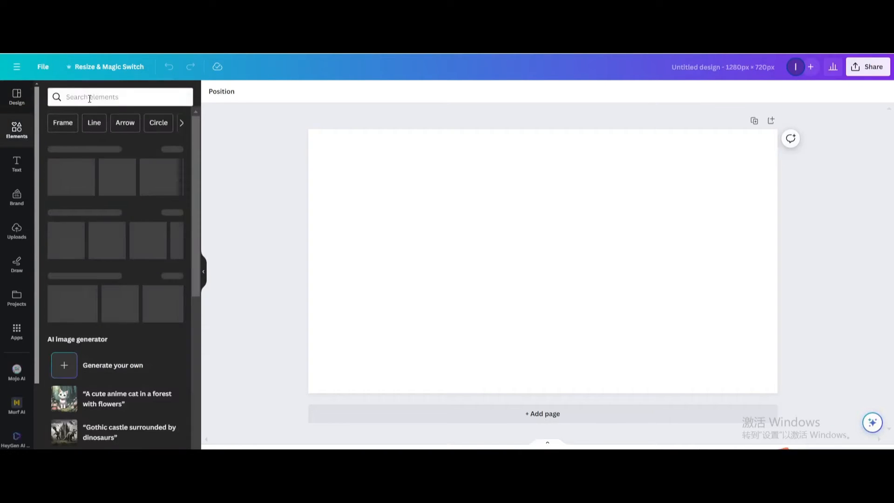
text(circle)
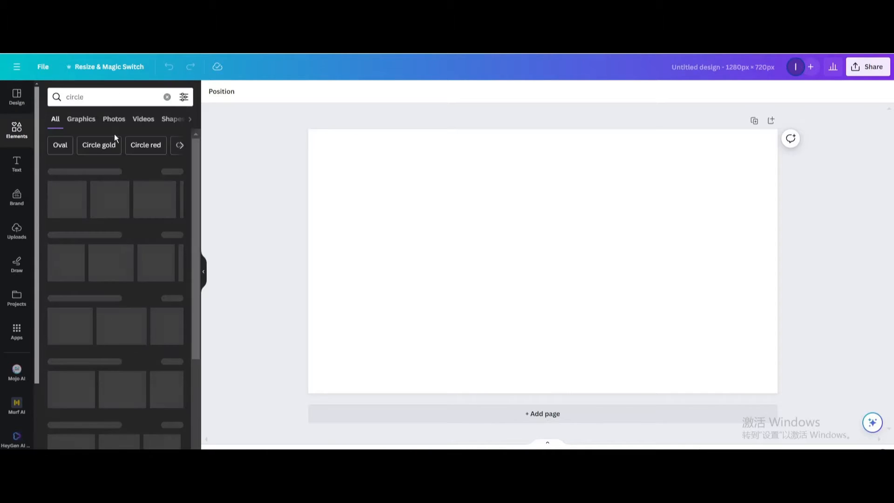
click(81, 119)
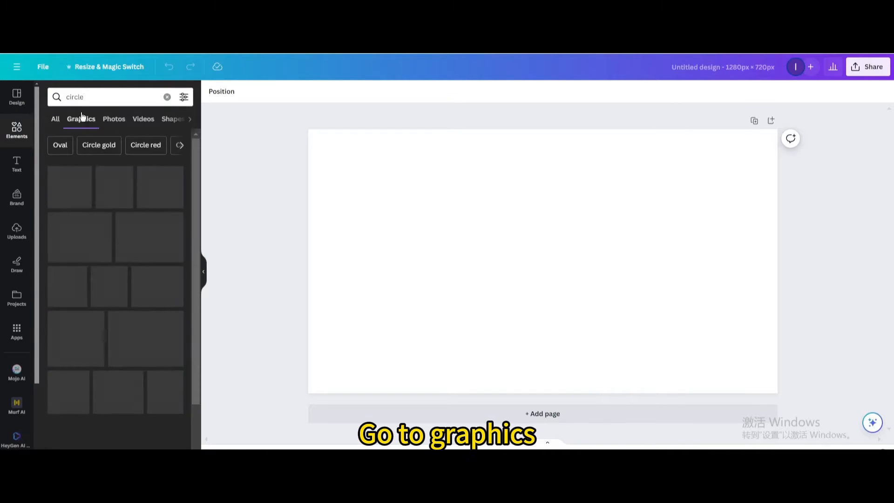
click(80, 118)
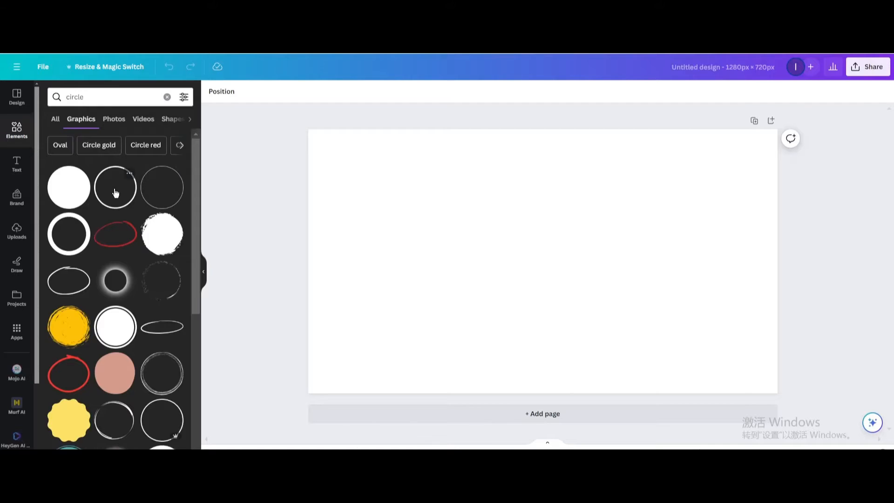
click(114, 187)
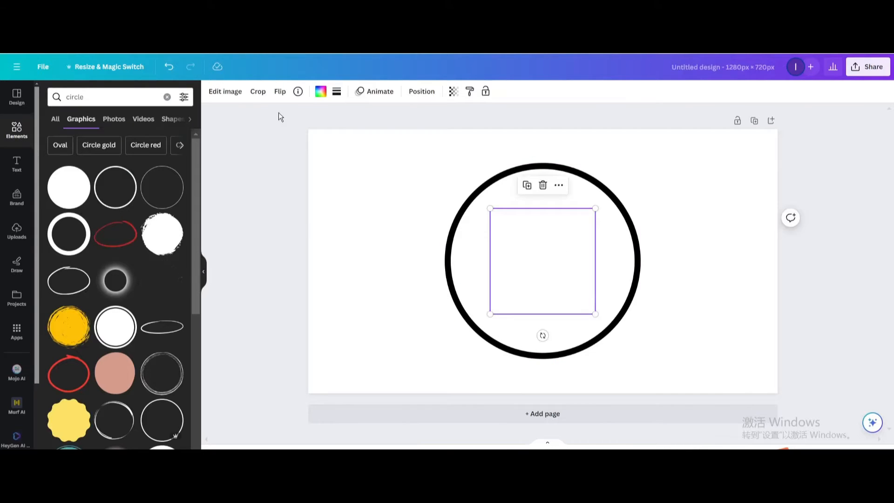
- Recolour the outer ring cyan to match the inner circle
click(320, 91)
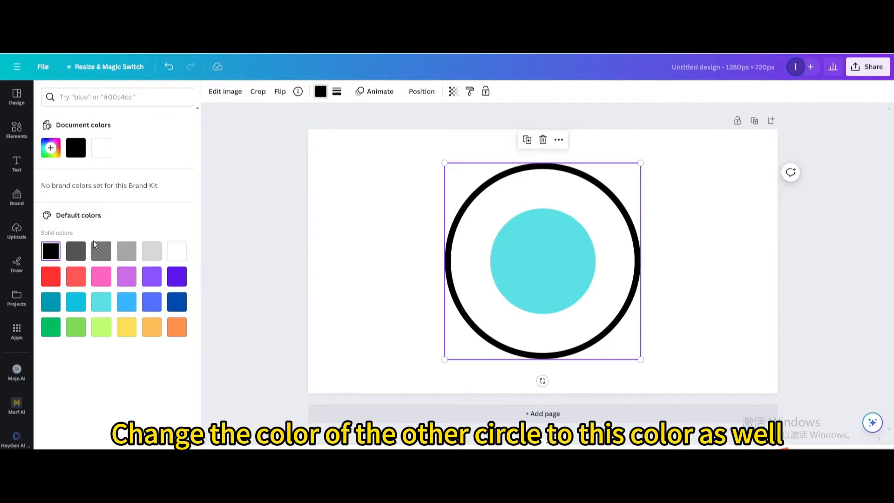
click(100, 301)
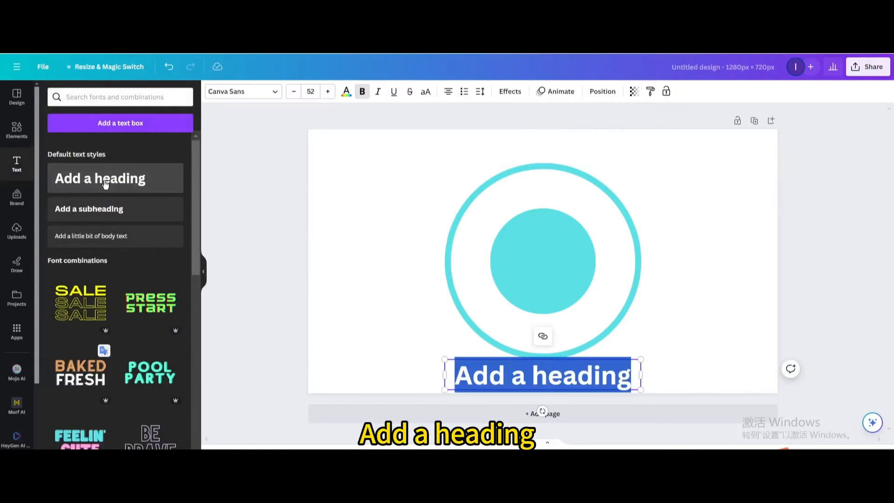
- Set the heading to 'CANVAS CREATIONS' in uppercase Anton and curve it along the top
text(canvas crea)
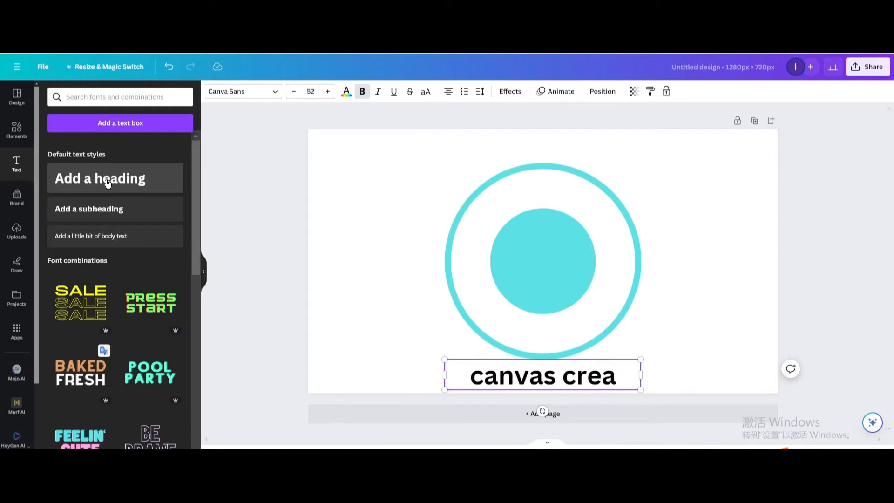
text(tions)
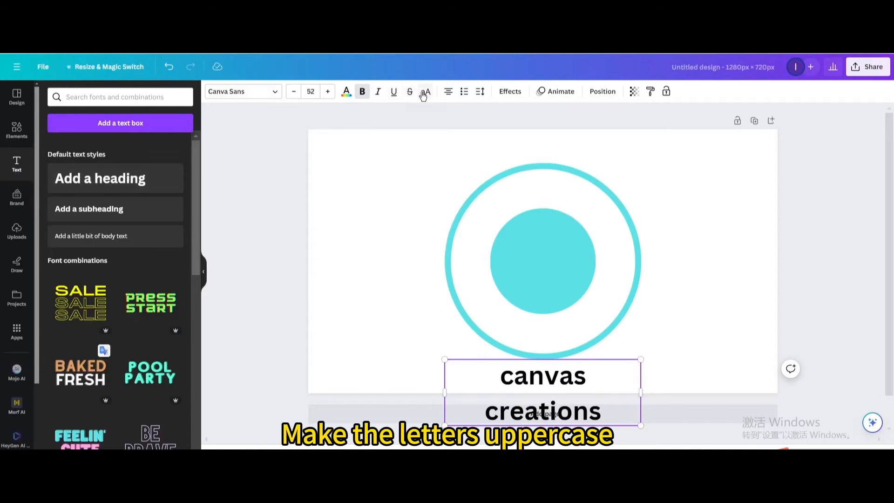
click(425, 91)
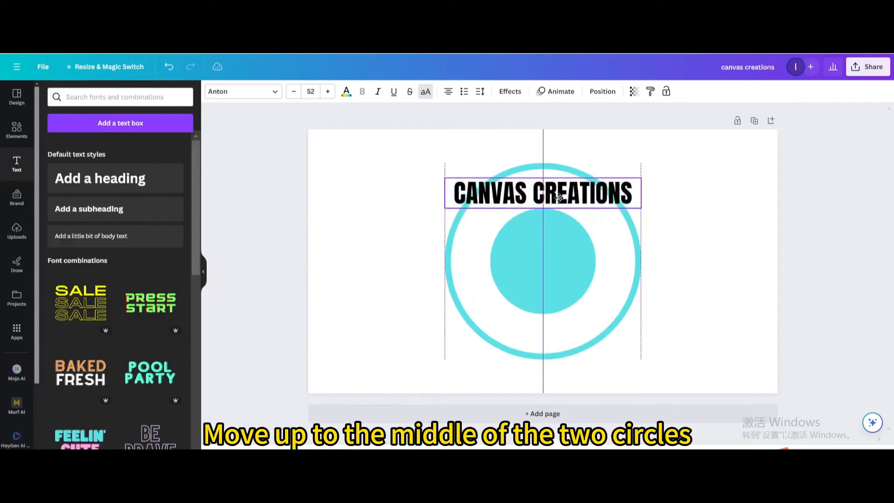
click(542, 193)
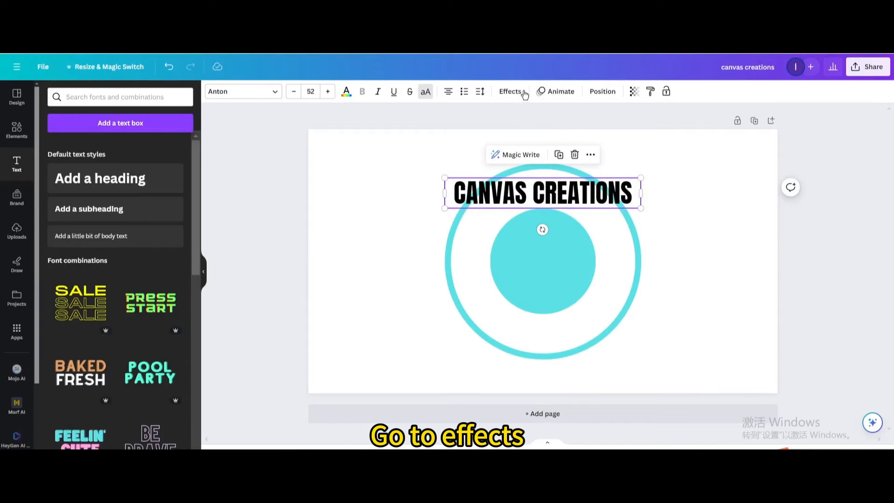
click(509, 91)
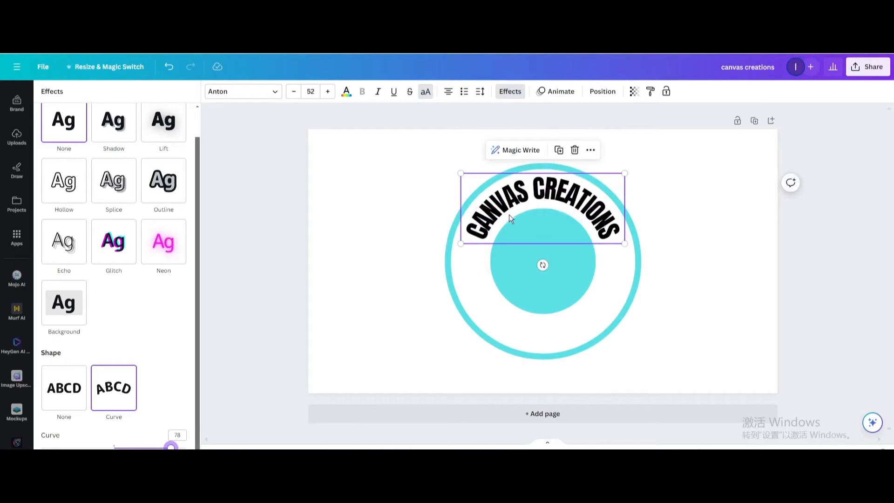
mouse_move(16, 169)
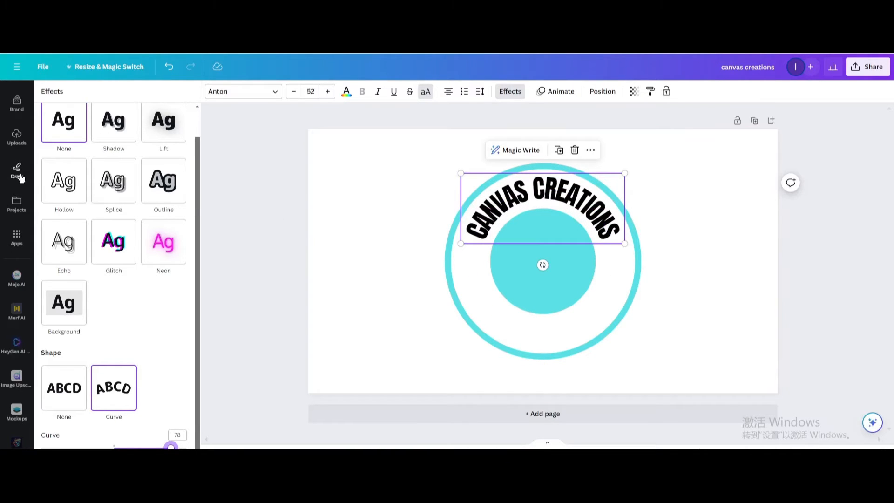
mouse_move(17, 171)
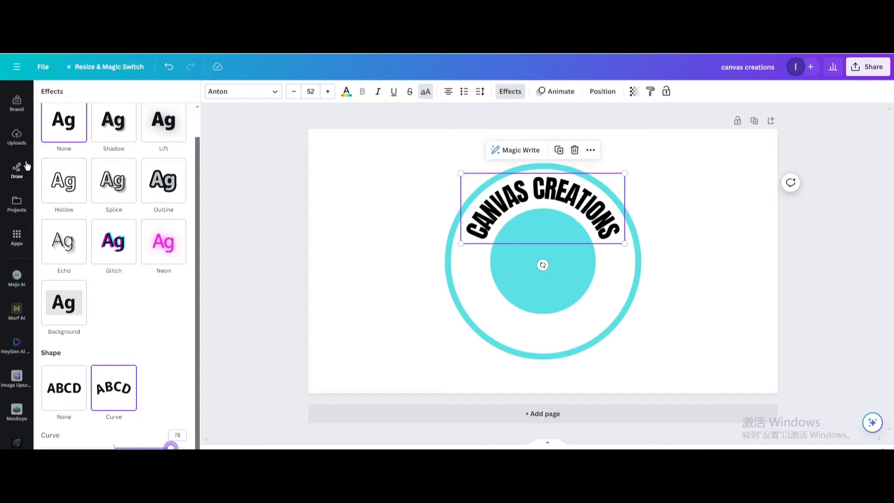
- Add a body text box reading 'LOGO' in uppercase League Spartan
click(17, 164)
text(logo)
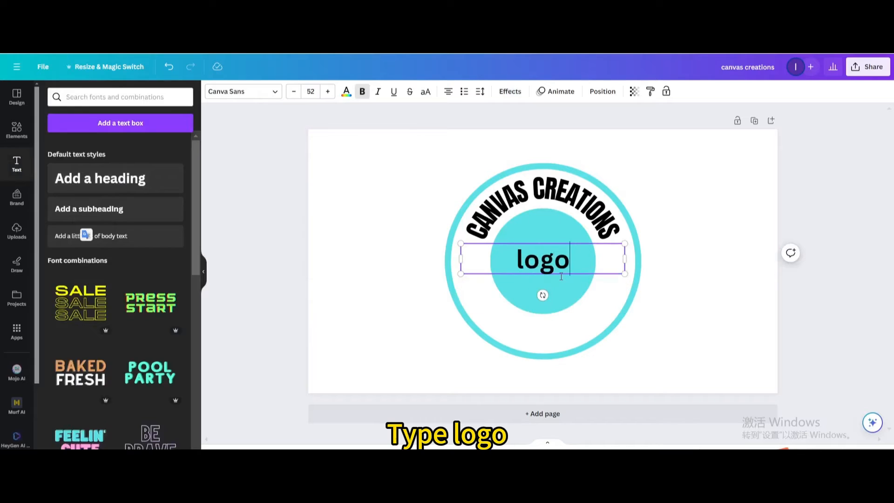
click(425, 92)
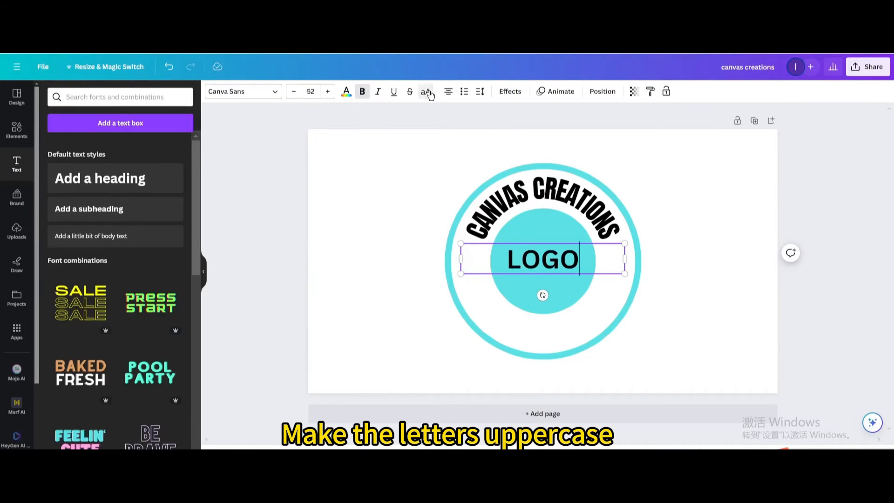
click(239, 91)
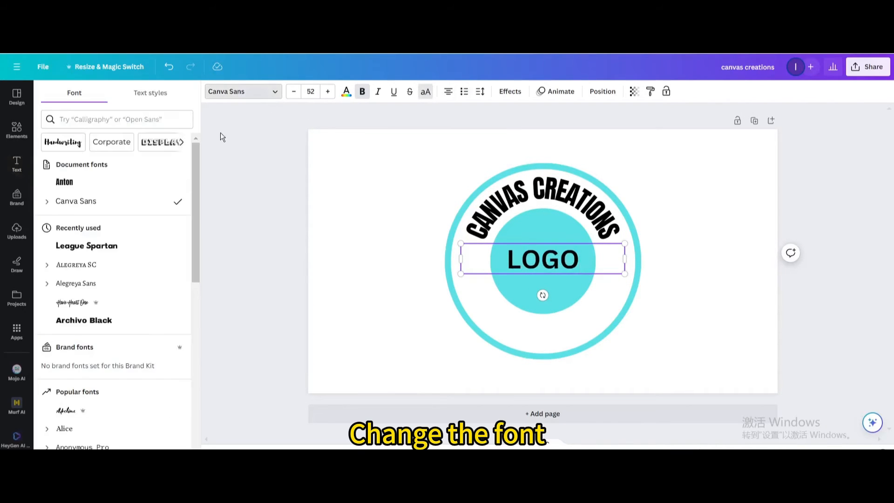
click(86, 245)
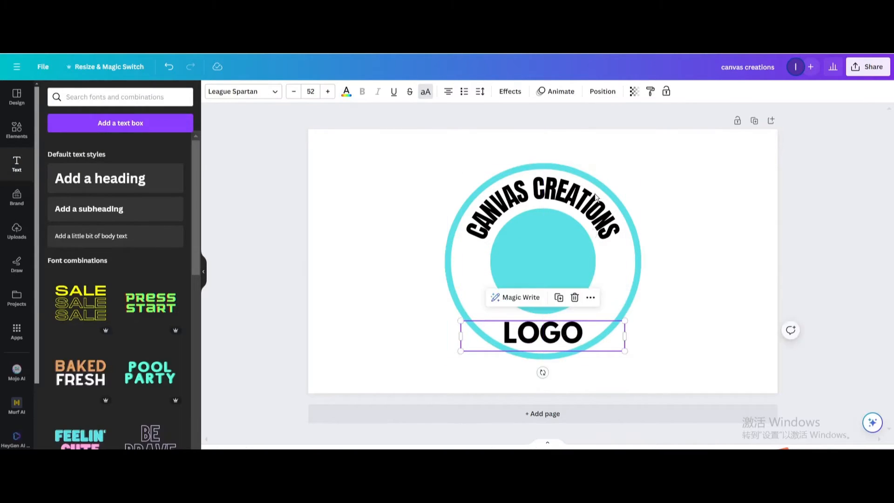
- Curve the LOGO text negatively so it arcs along the bottom of the badge
click(508, 91)
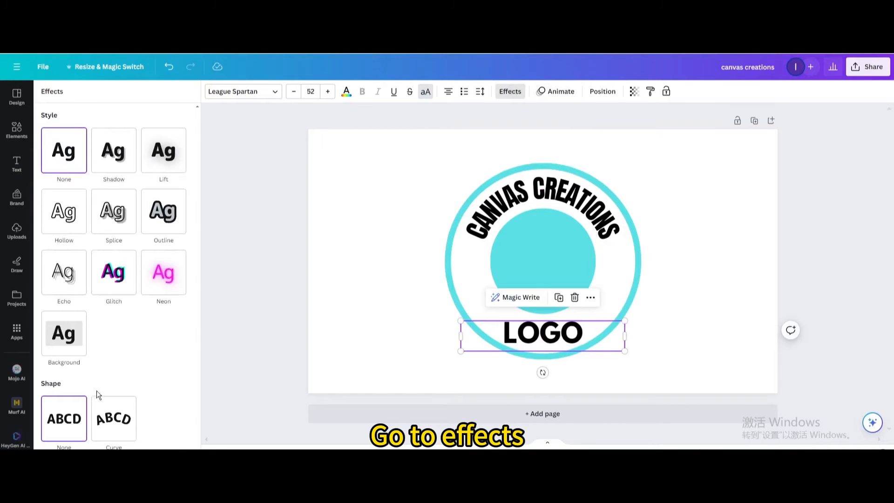
click(114, 418)
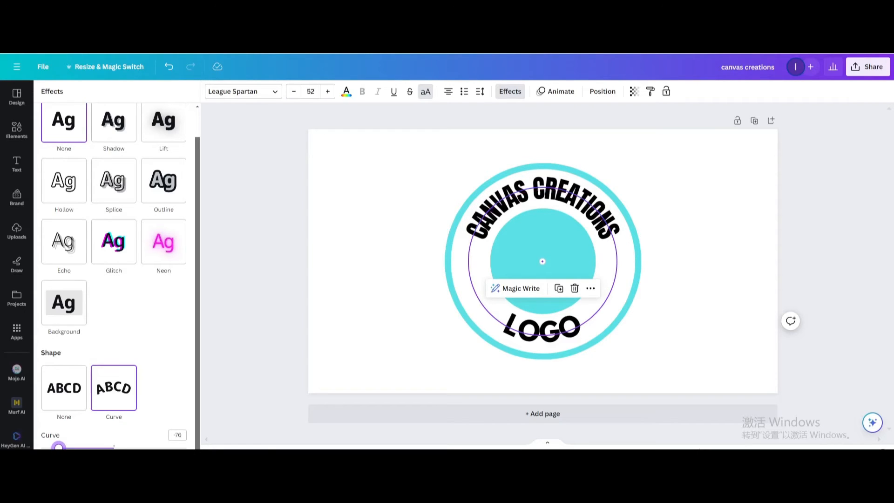
click(542, 327)
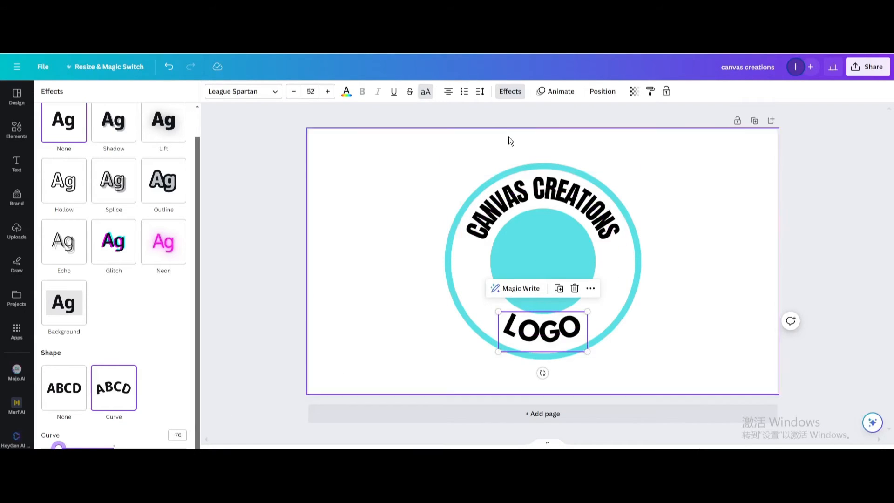
click(480, 91)
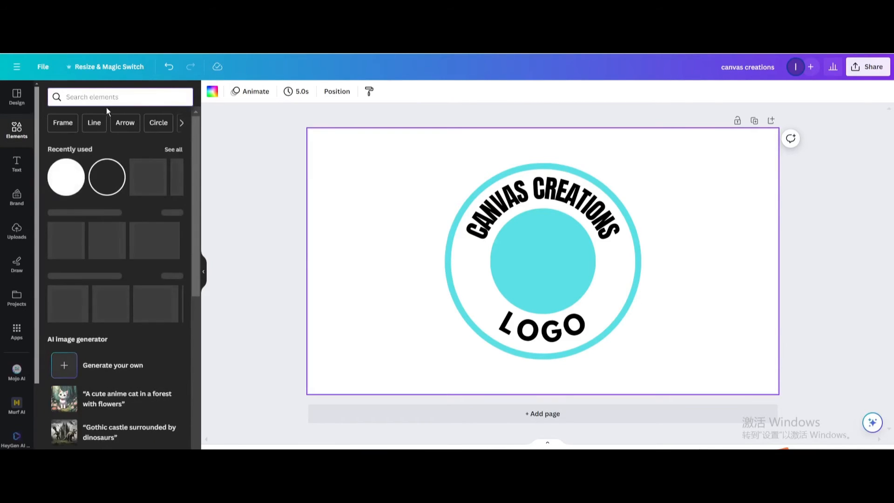
- Search Graphics for 'star' and place two black stars left and right of the inner circle
text(st)
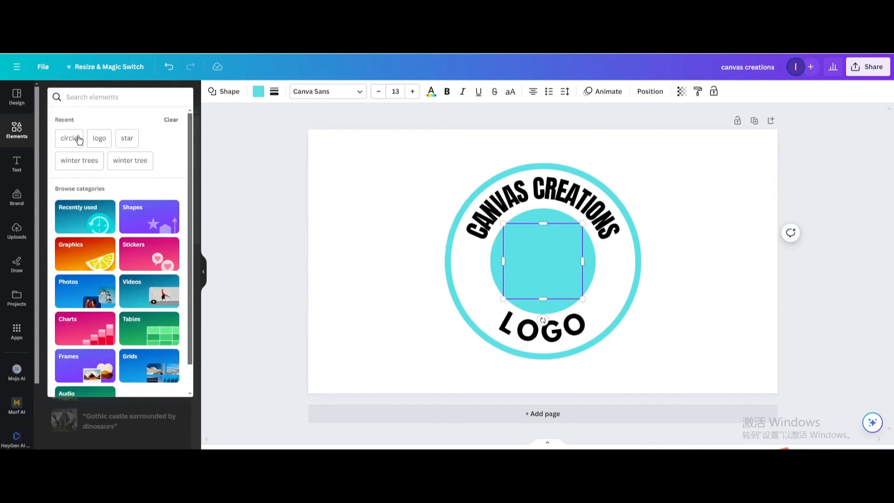
click(127, 137)
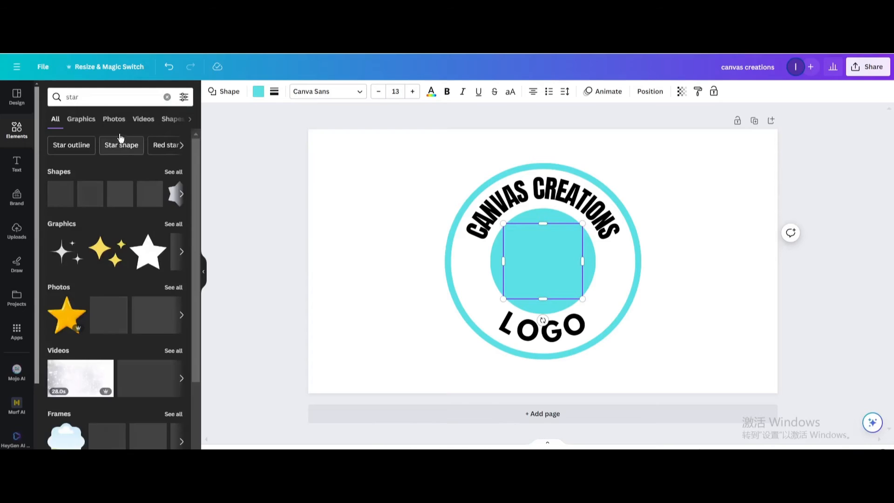
click(81, 118)
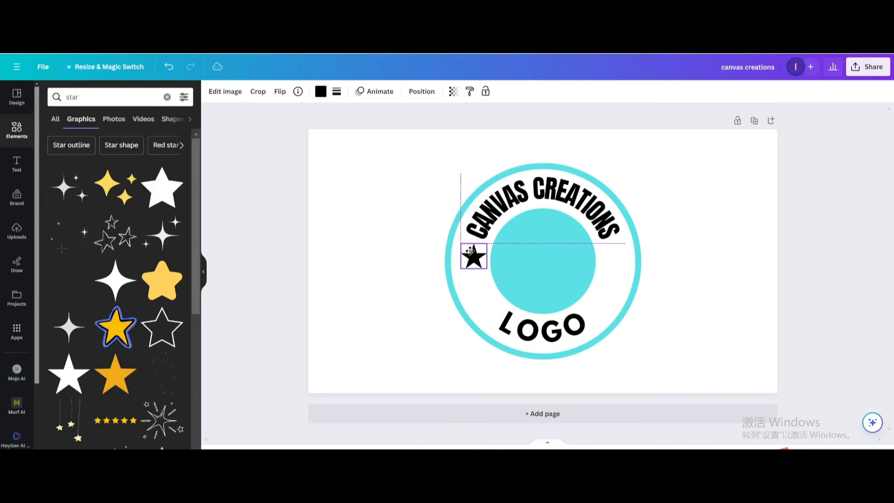
click(473, 257)
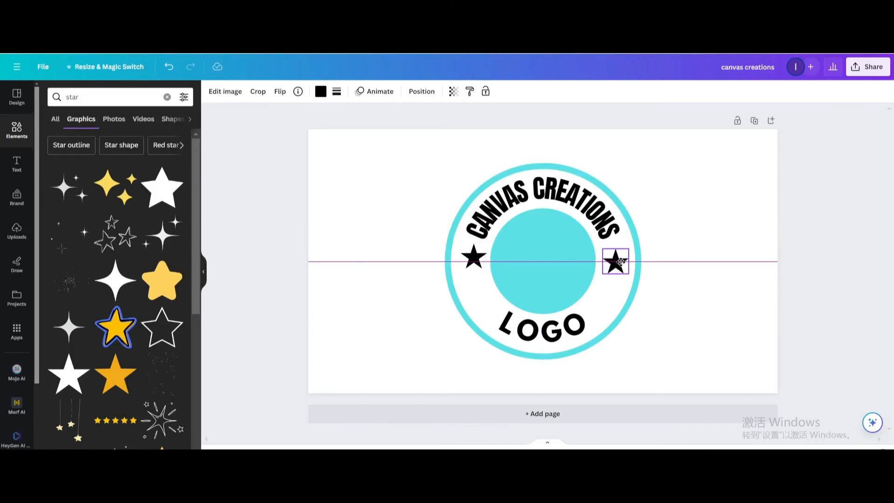
click(724, 236)
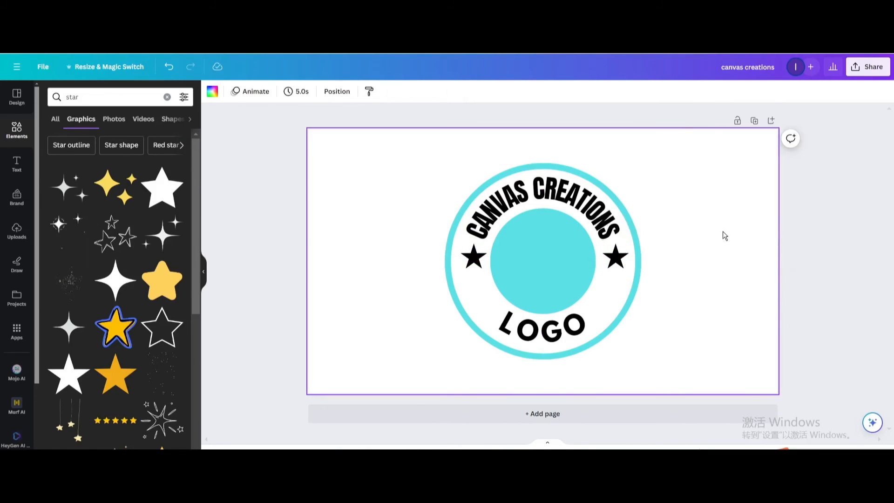
mouse_move(346, 182)
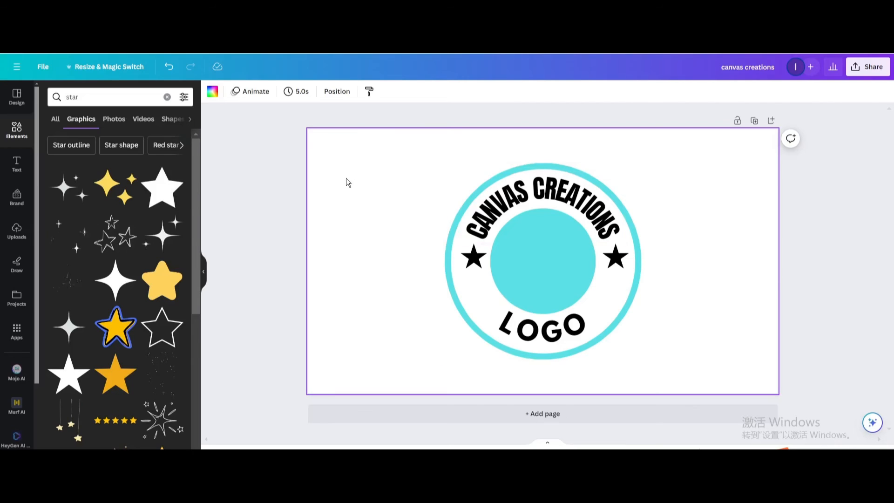
- Make the page background black and the CANVAS CREATIONS text white
click(211, 91)
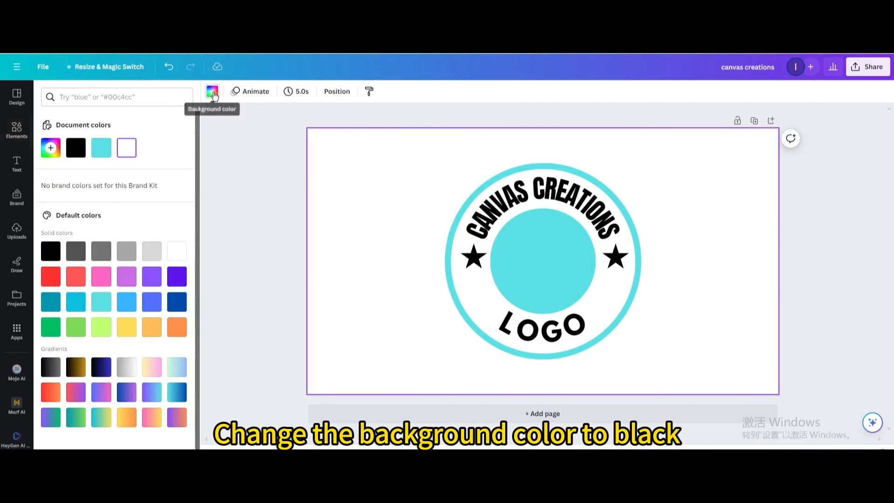
click(75, 147)
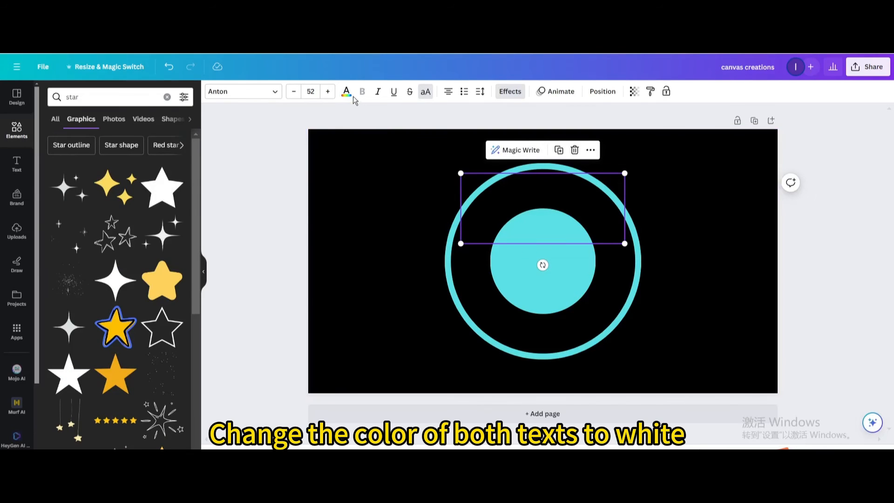
click(346, 91)
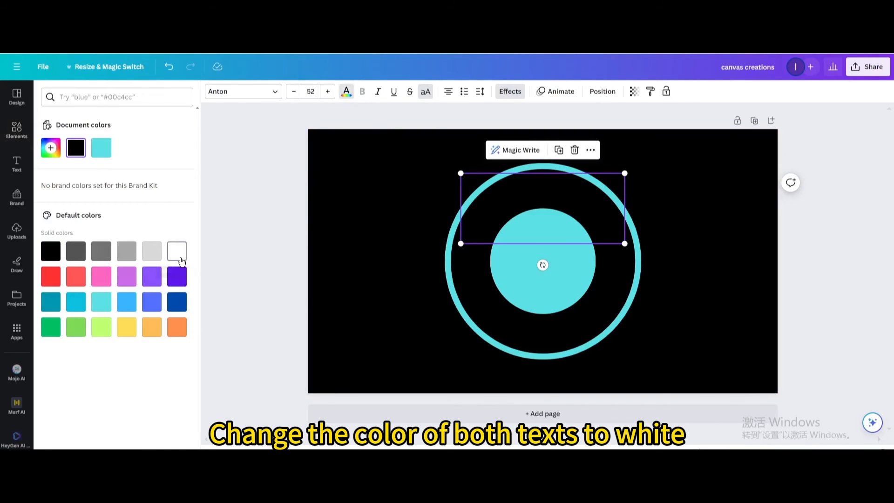
click(177, 250)
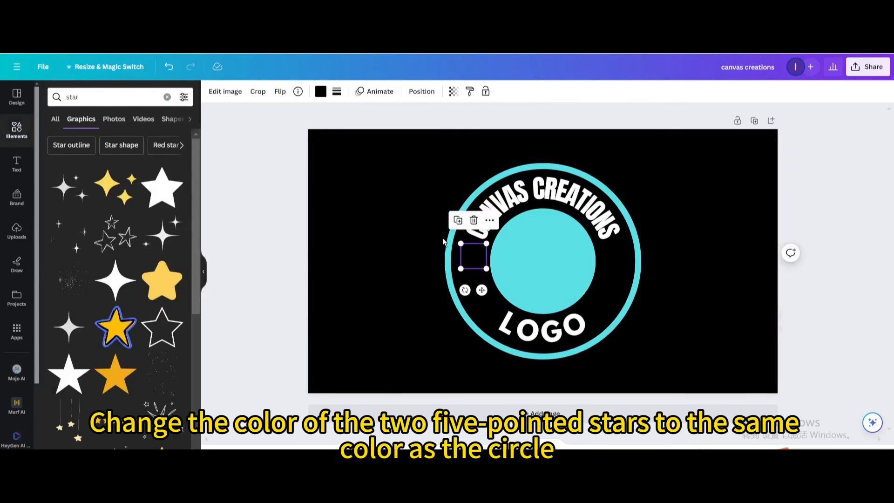
- Recolour the left star cyan to match the circle
click(320, 91)
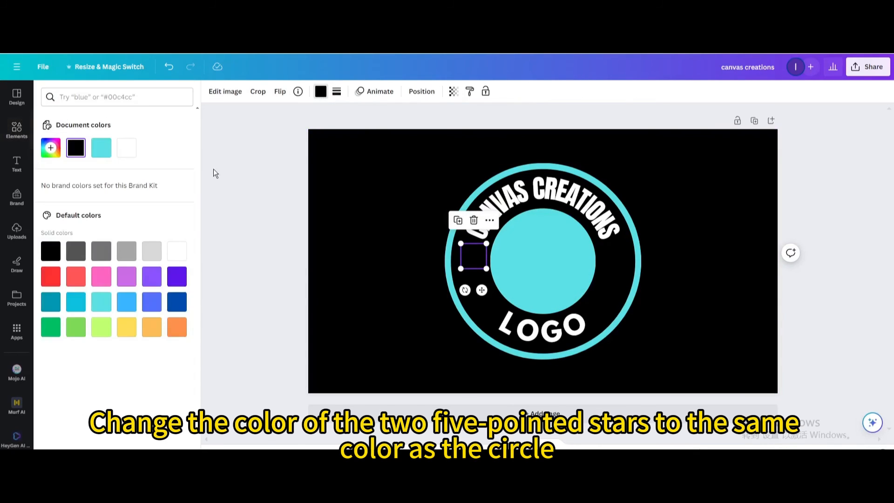
click(100, 147)
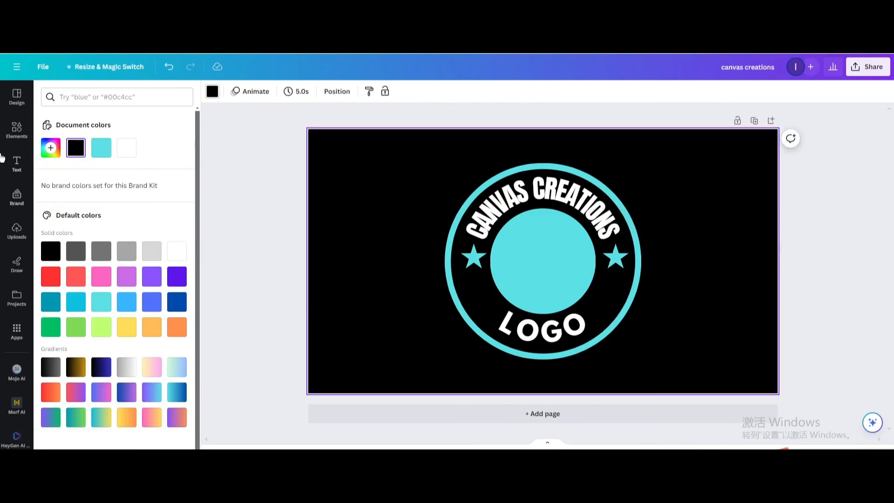
- Search Graphics for 'logo' and place the wolf head at the centre of the inner circle
click(16, 131)
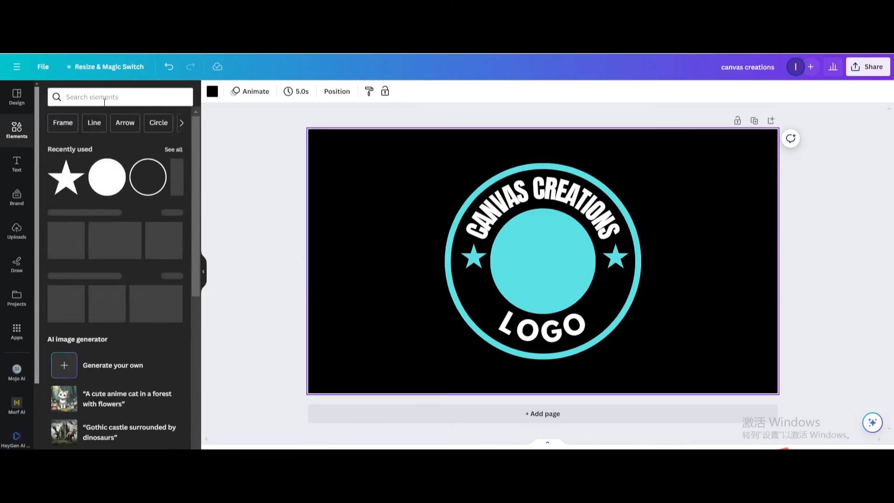
click(114, 96)
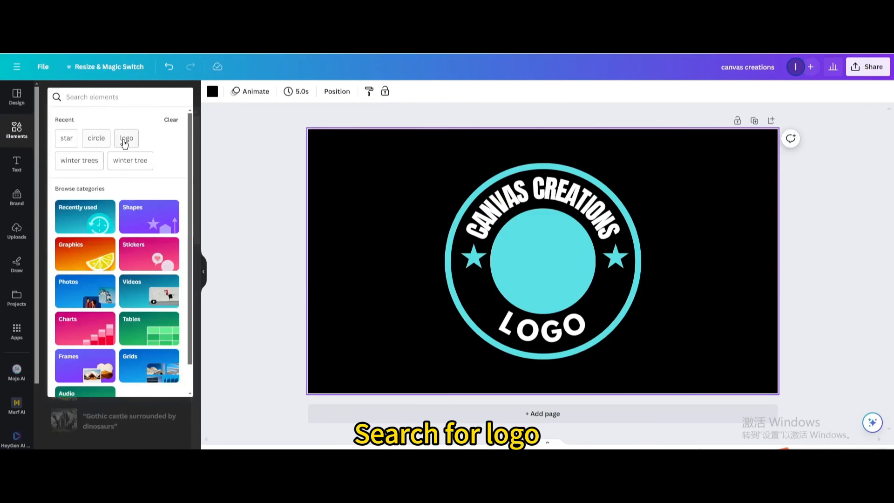
click(125, 138)
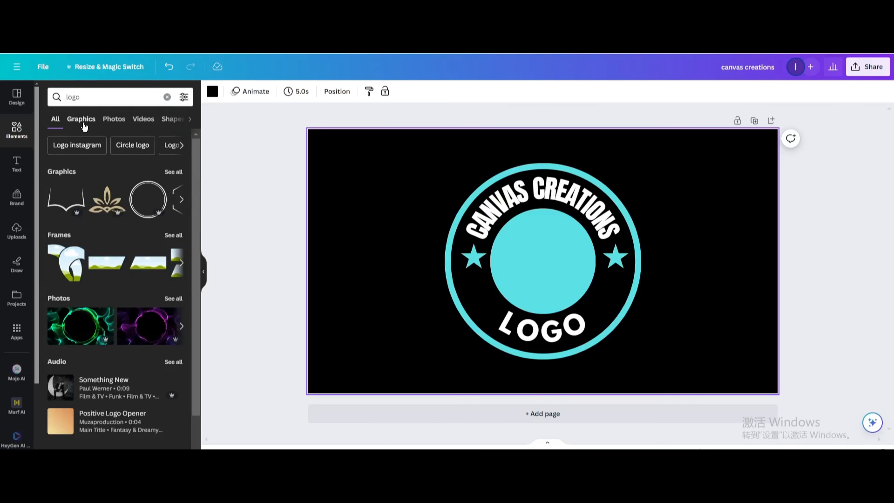
click(81, 118)
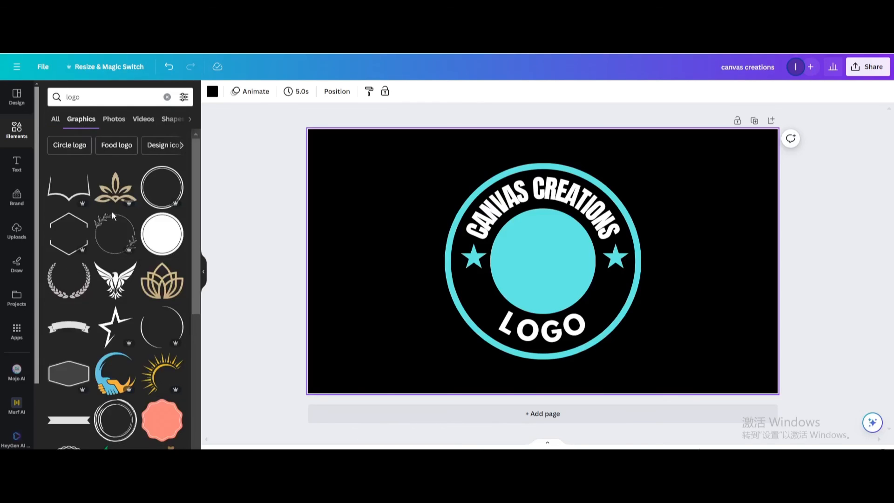
scroll(down, 3)
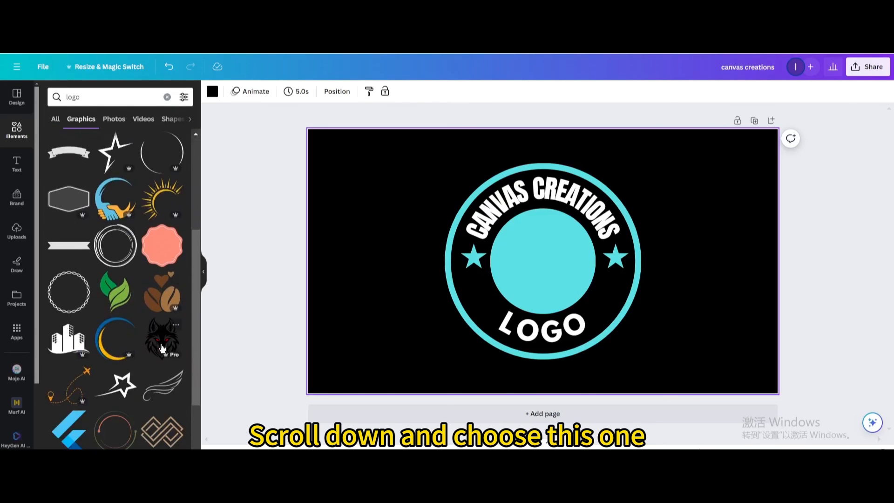
click(162, 339)
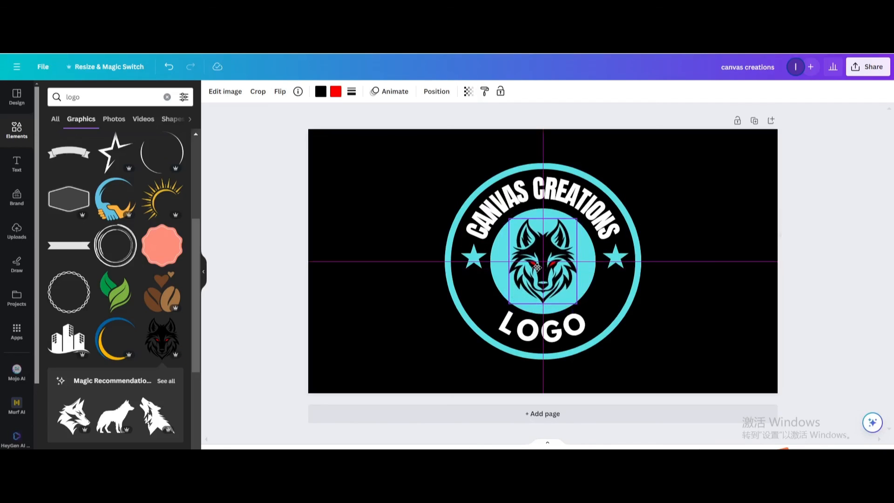
click(700, 228)
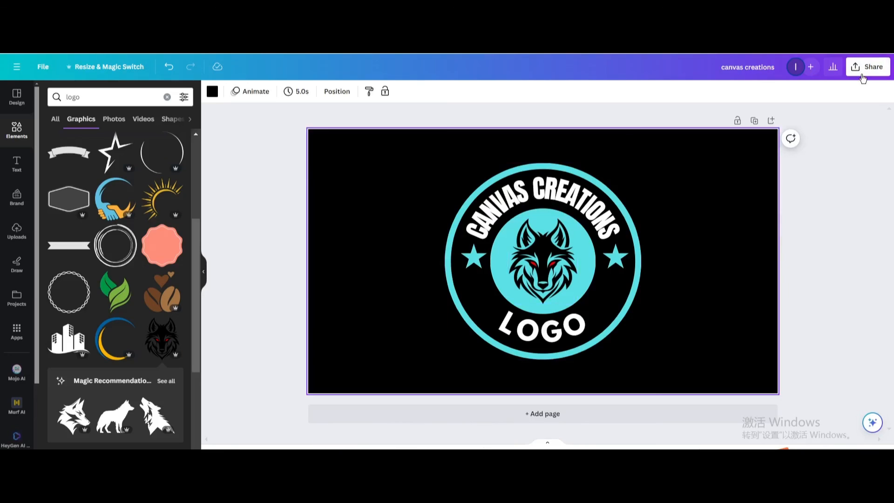
- Download the finished badge via Share as a JPG image
click(867, 67)
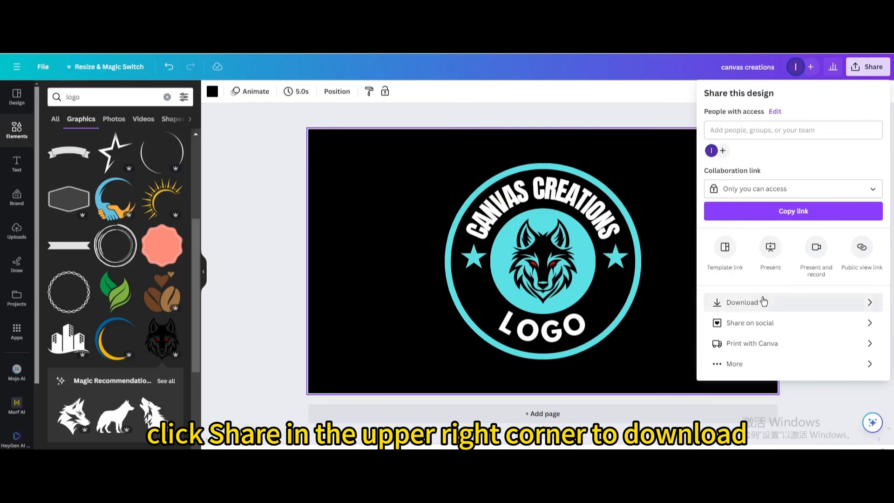
click(742, 302)
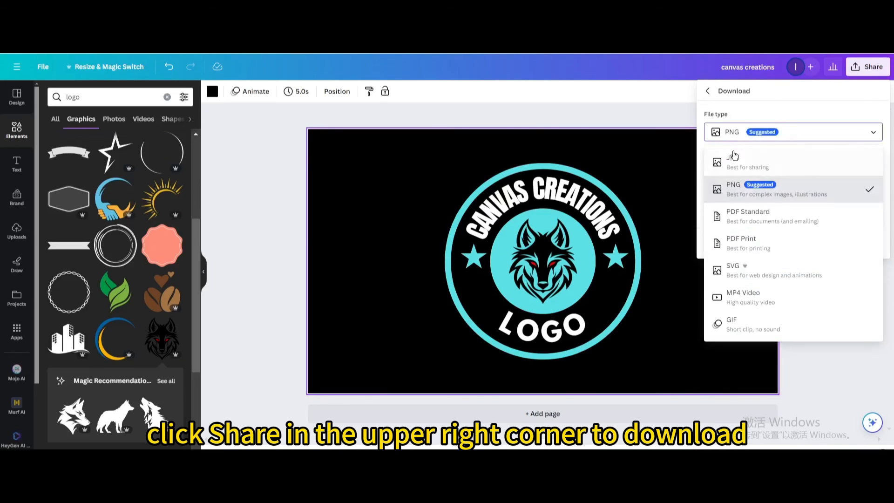
click(747, 161)
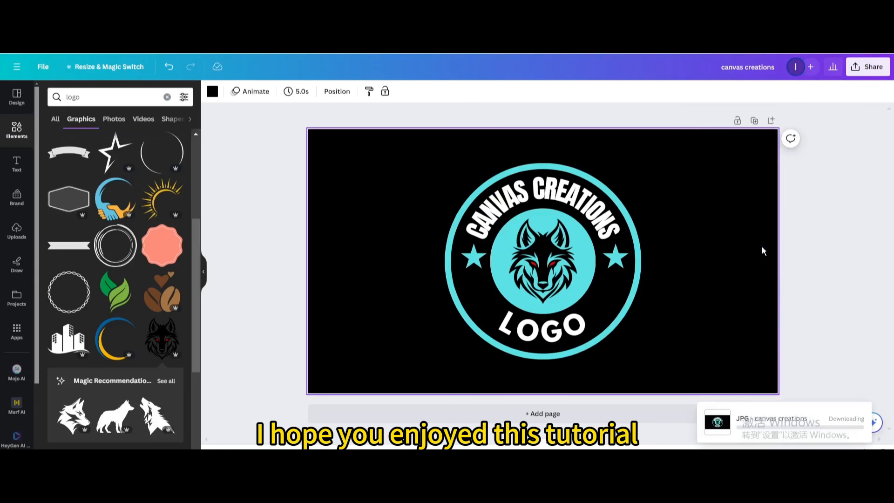